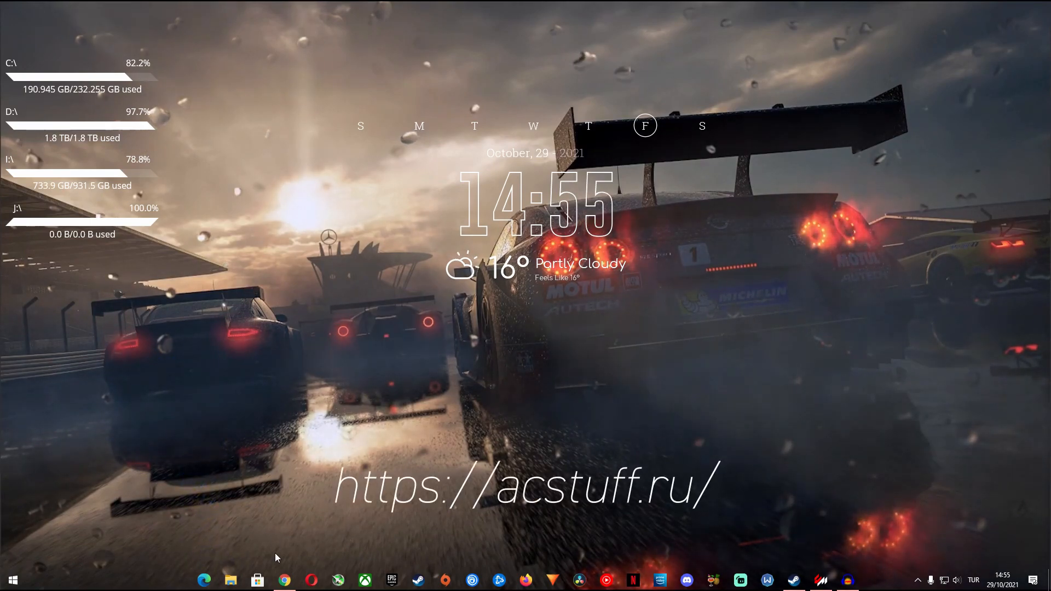
Bring up Content Manager's Custom Shaders Patch page showing version 0.1.75-preview1 active
{"action": "left_click", "coordinate": [284, 580]}
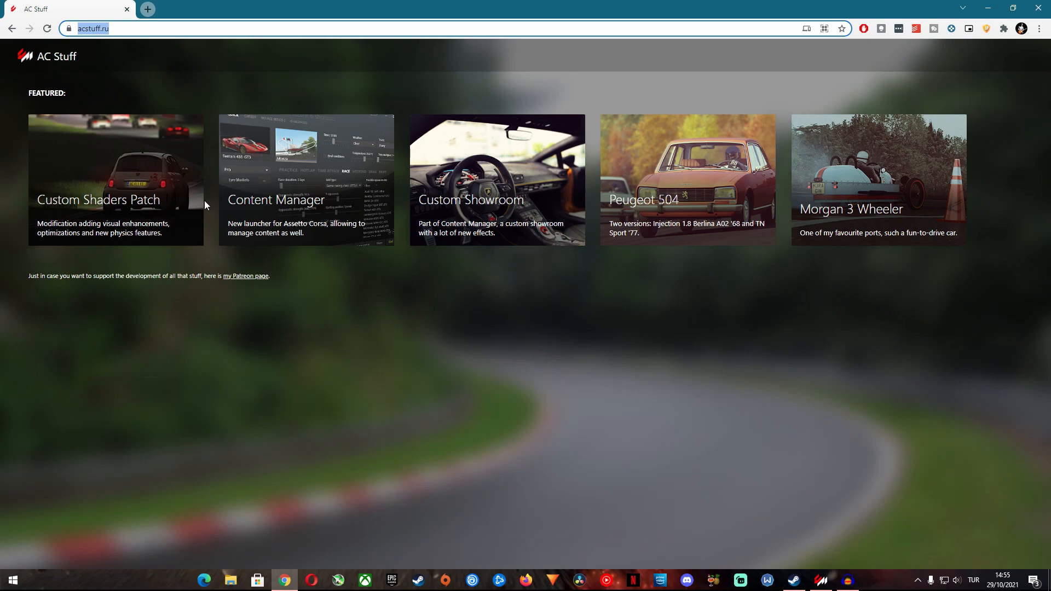
{"action": "mouse_move", "coordinate": [258, 99]}
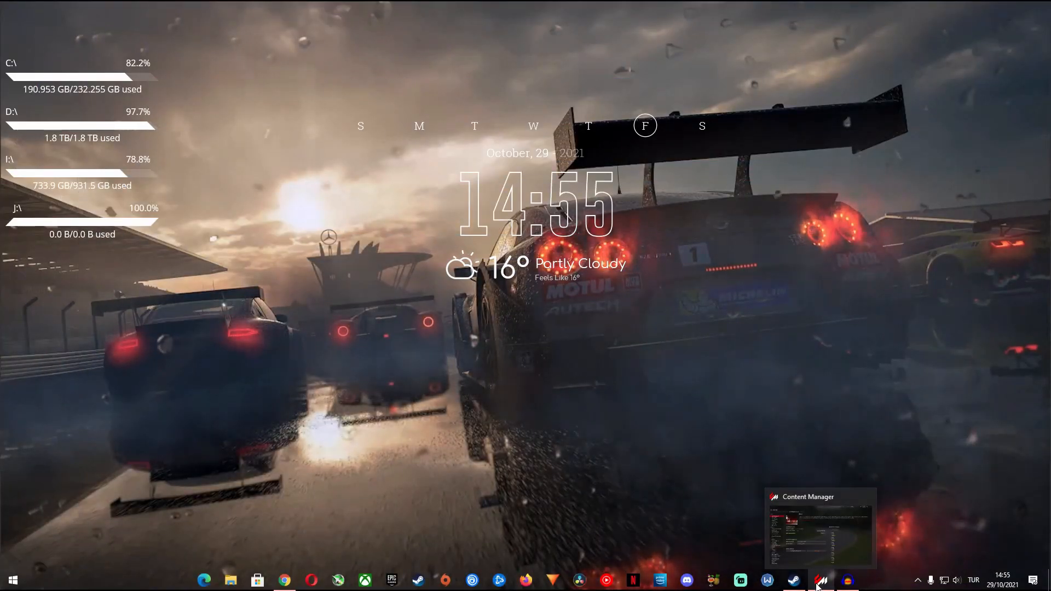
{"action": "left_click", "coordinate": [820, 580]}
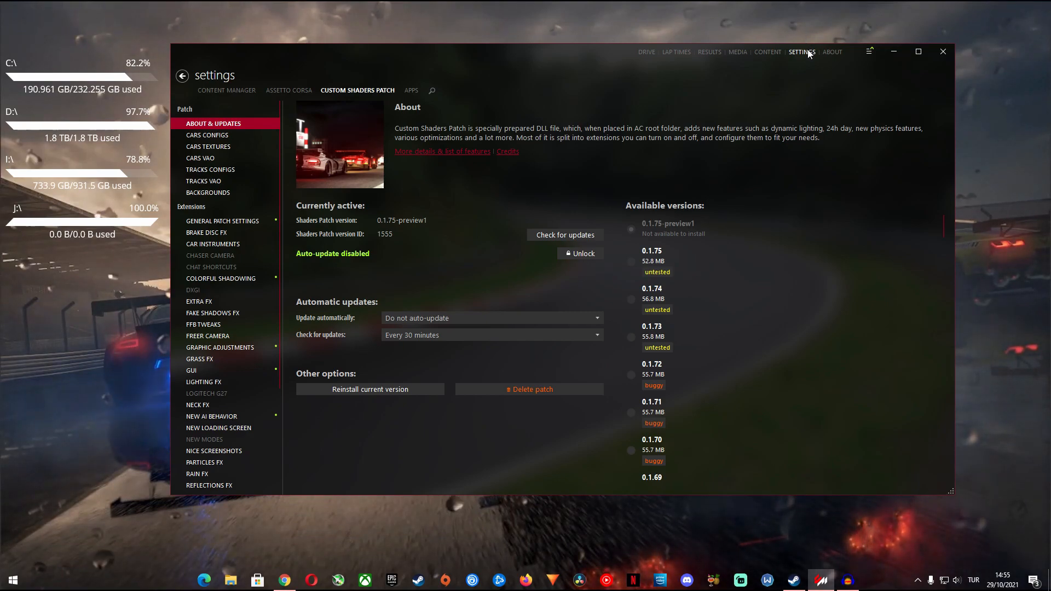
{"action": "mouse_move", "coordinate": [370, 92]}
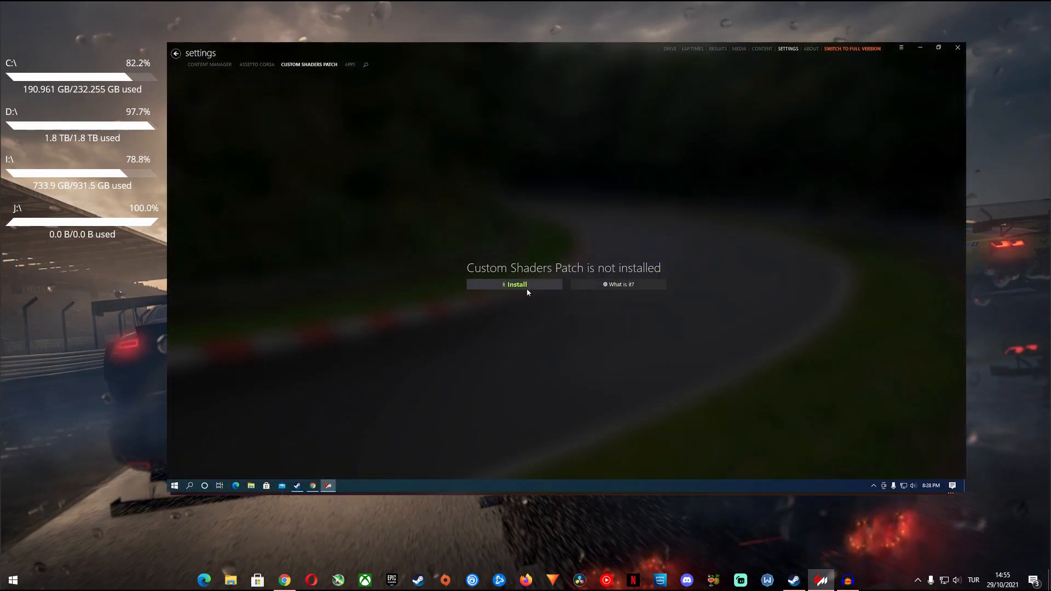
{"action": "left_click", "coordinate": [514, 285]}
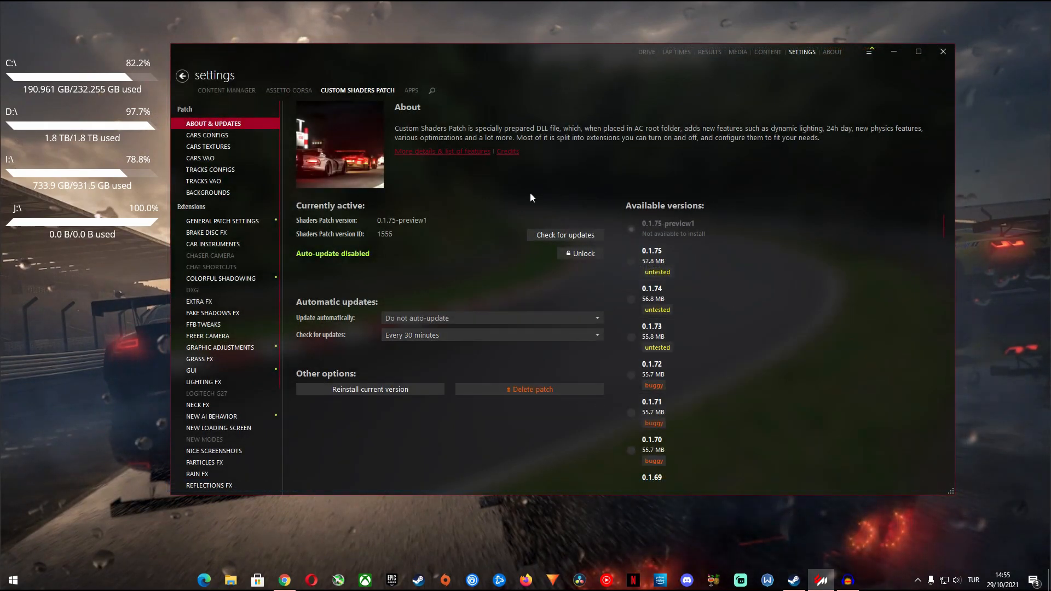
{"action": "mouse_move", "coordinate": [533, 54]}
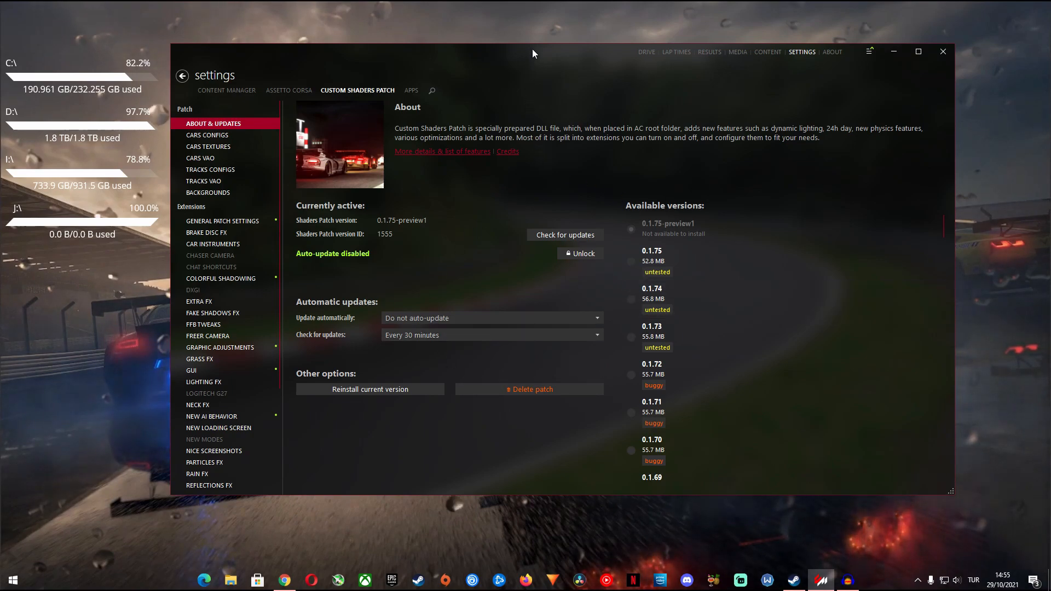
{"action": "mouse_move", "coordinate": [328, 375]}
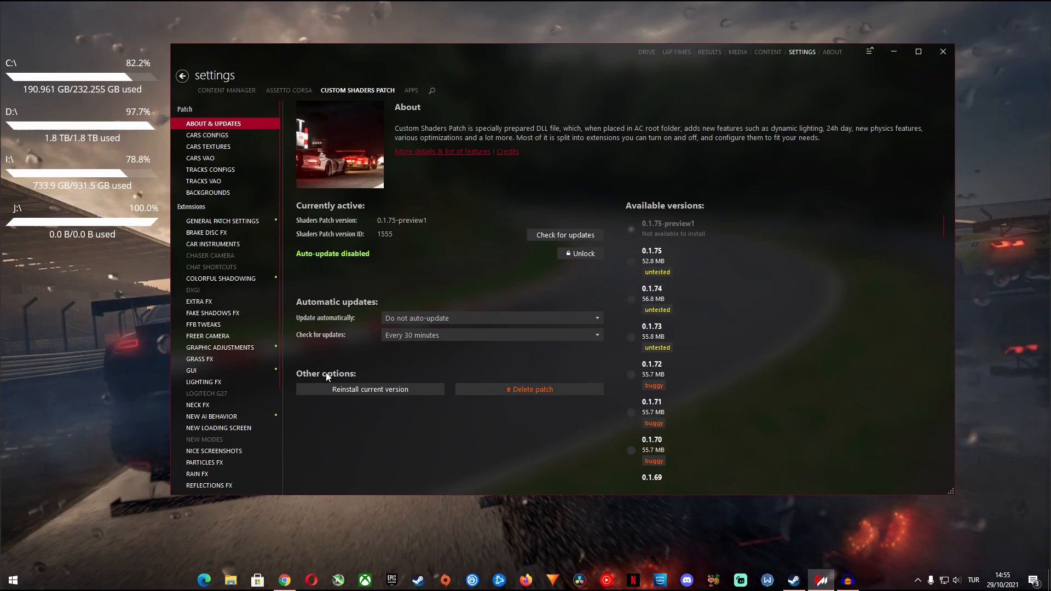
{"action": "mouse_move", "coordinate": [303, 411]}
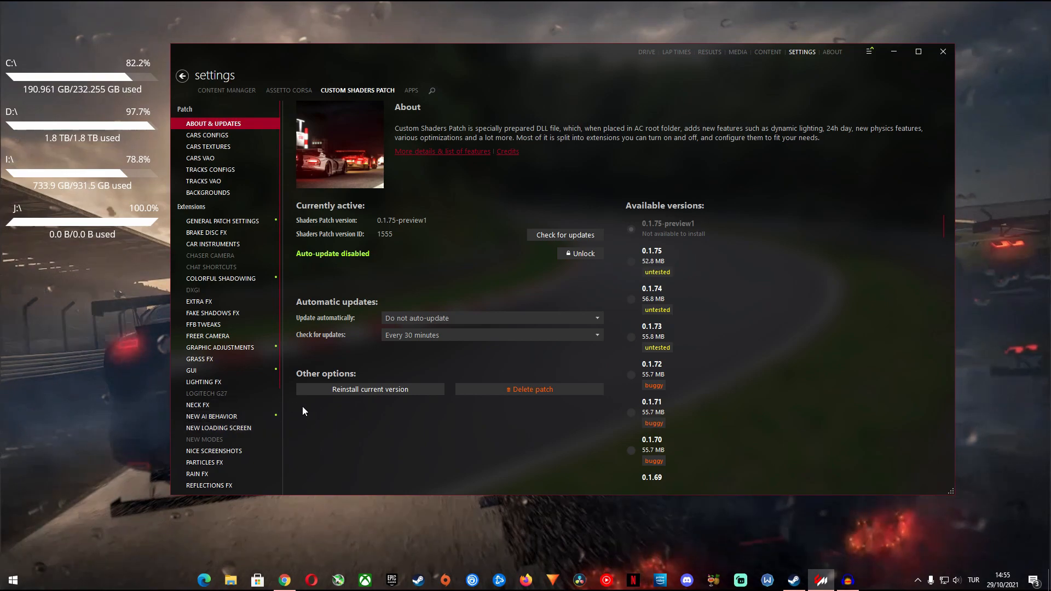
Show the New AI Behavior extension settings with the extension and flood options active
{"action": "left_click", "coordinate": [212, 416]}
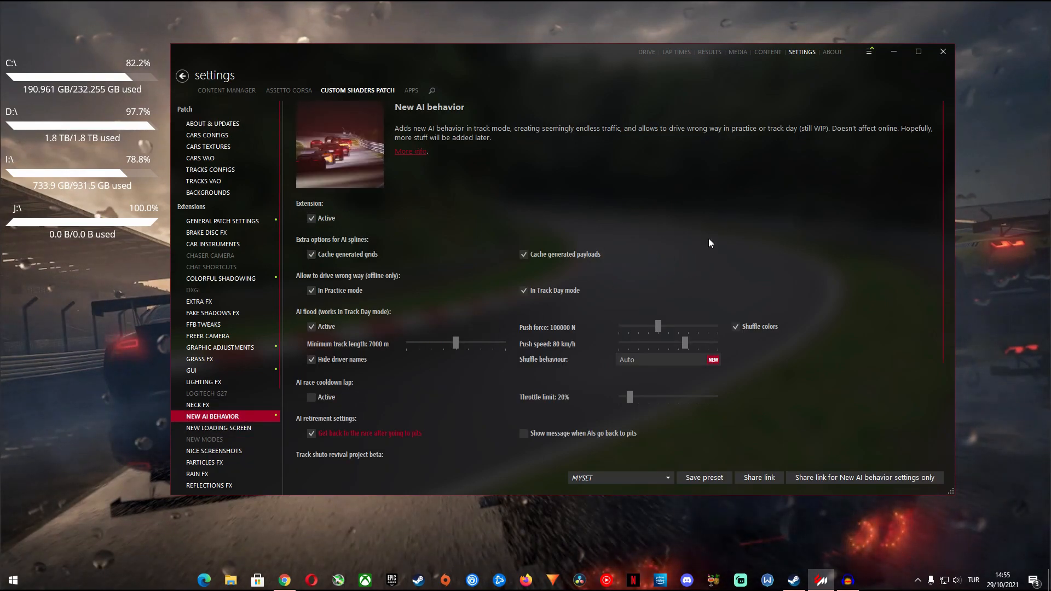
{"action": "mouse_move", "coordinate": [697, 240]}
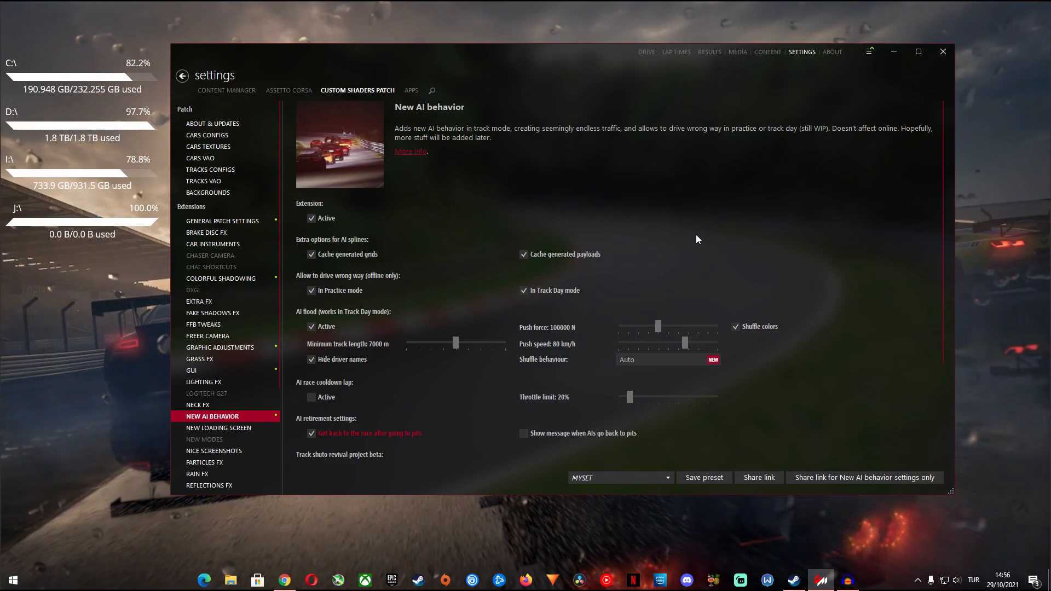
{"action": "mouse_move", "coordinate": [348, 199]}
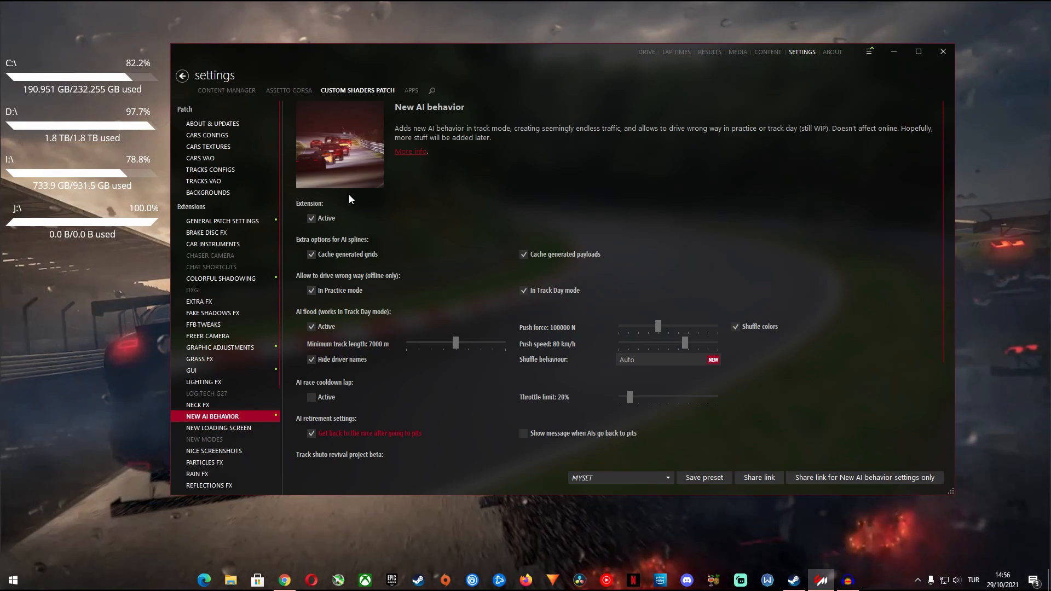
{"action": "mouse_move", "coordinate": [327, 204]}
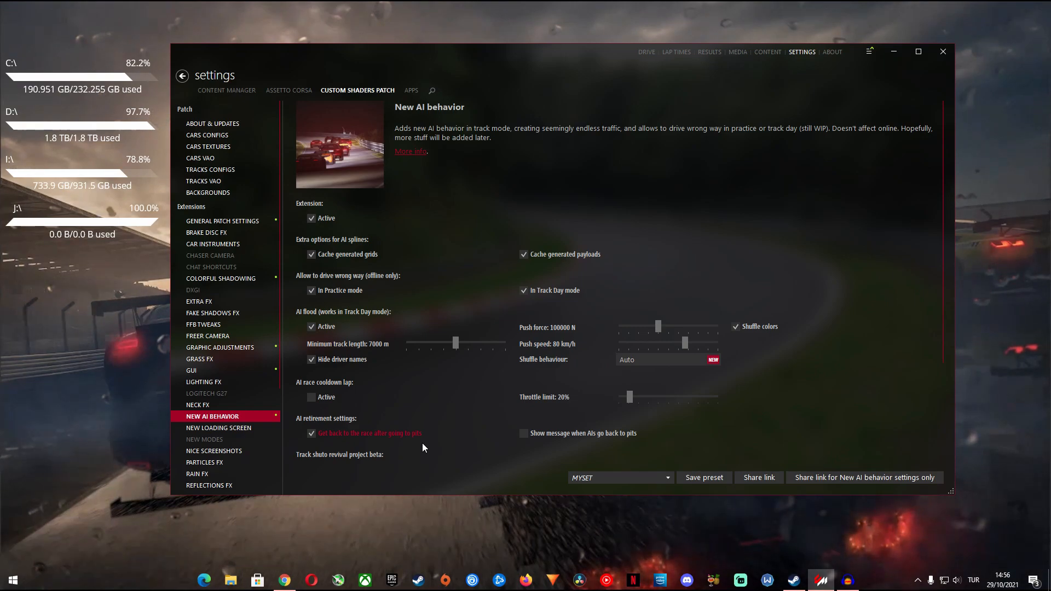
{"action": "mouse_move", "coordinate": [584, 200]}
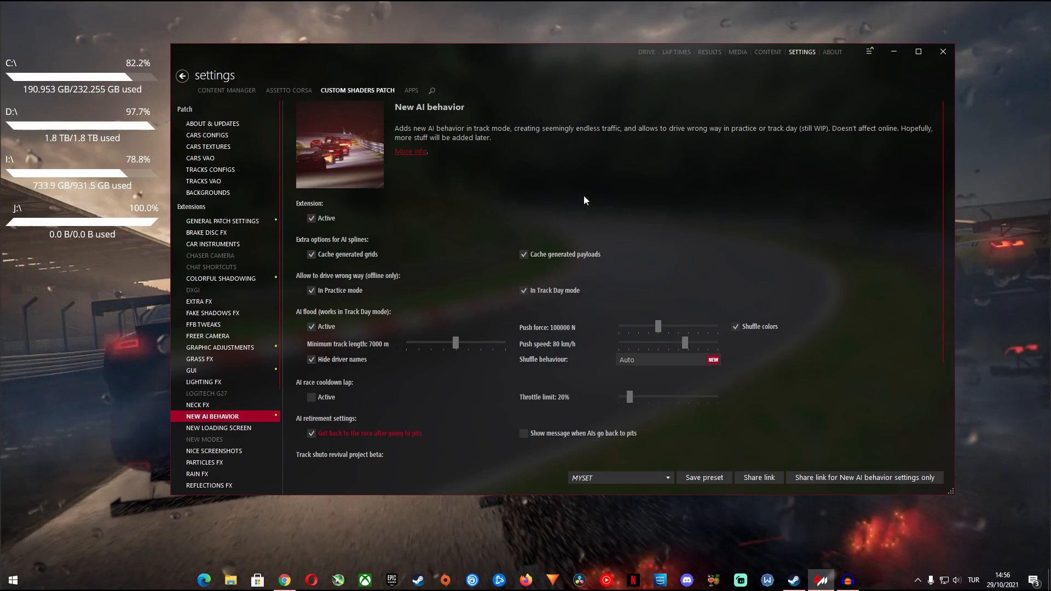
{"action": "mouse_move", "coordinate": [673, 106]}
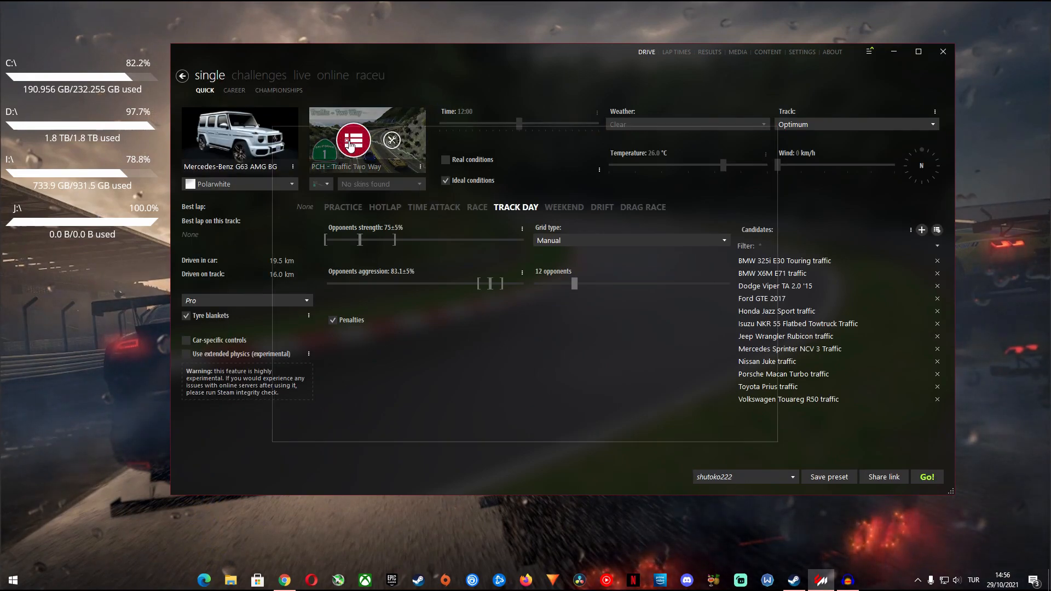
{"action": "left_click", "coordinate": [353, 141]}
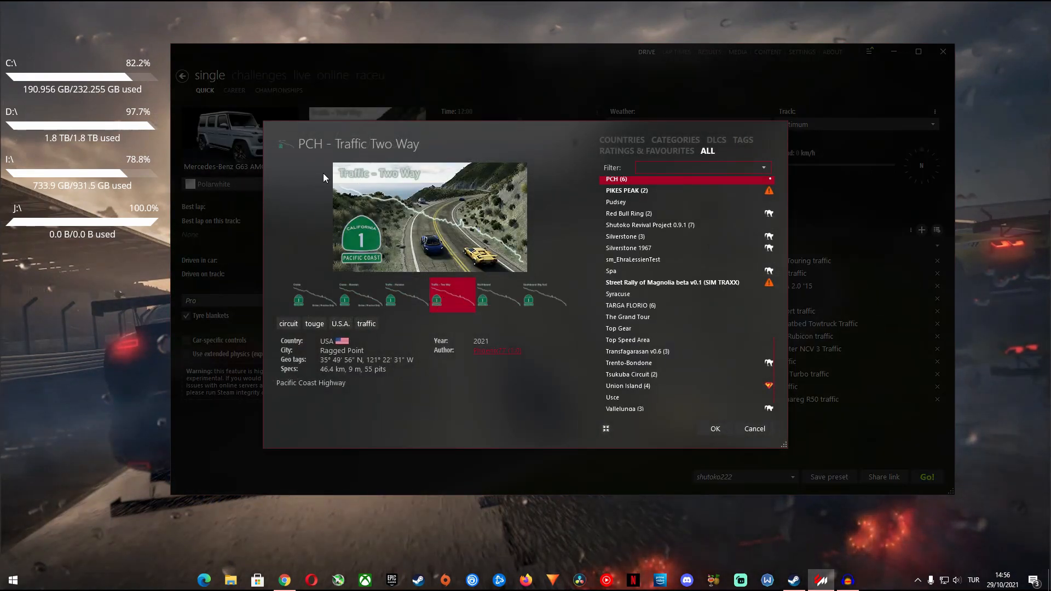
{"action": "left_click", "coordinate": [316, 295]}
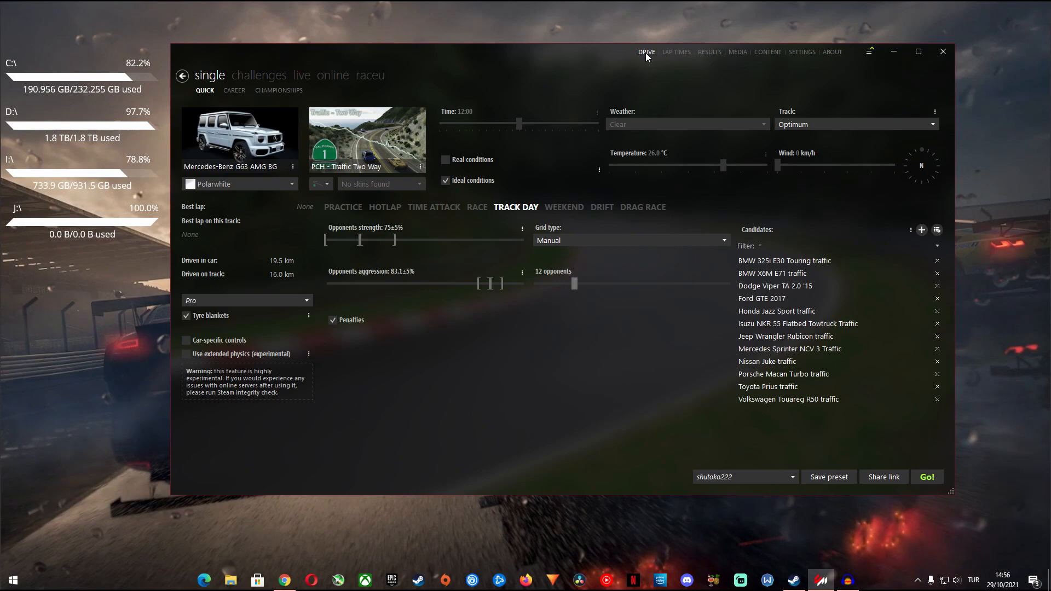
{"action": "mouse_move", "coordinate": [499, 216]}
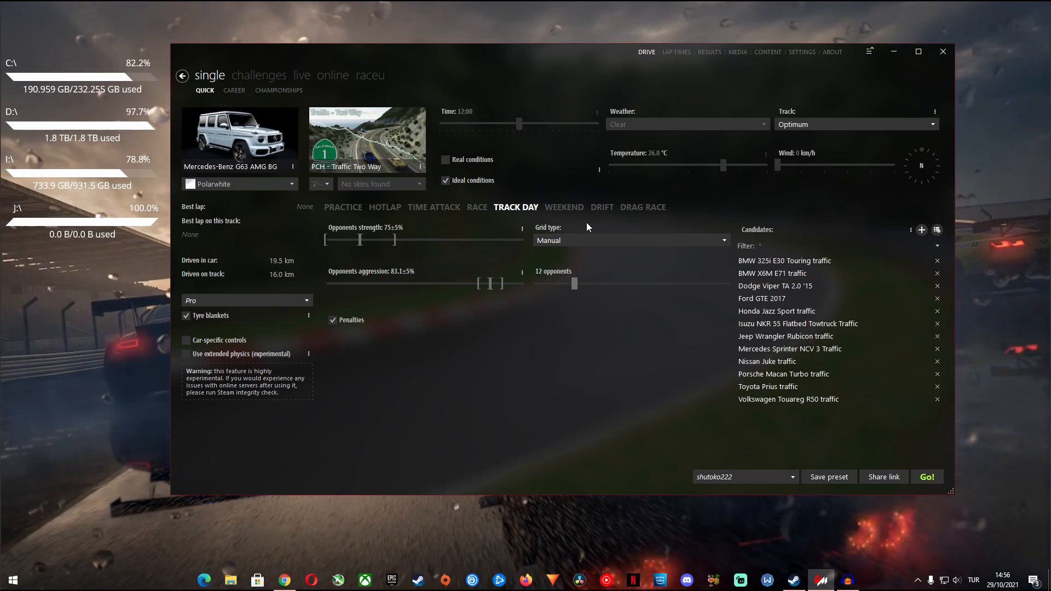
{"action": "mouse_move", "coordinate": [535, 340]}
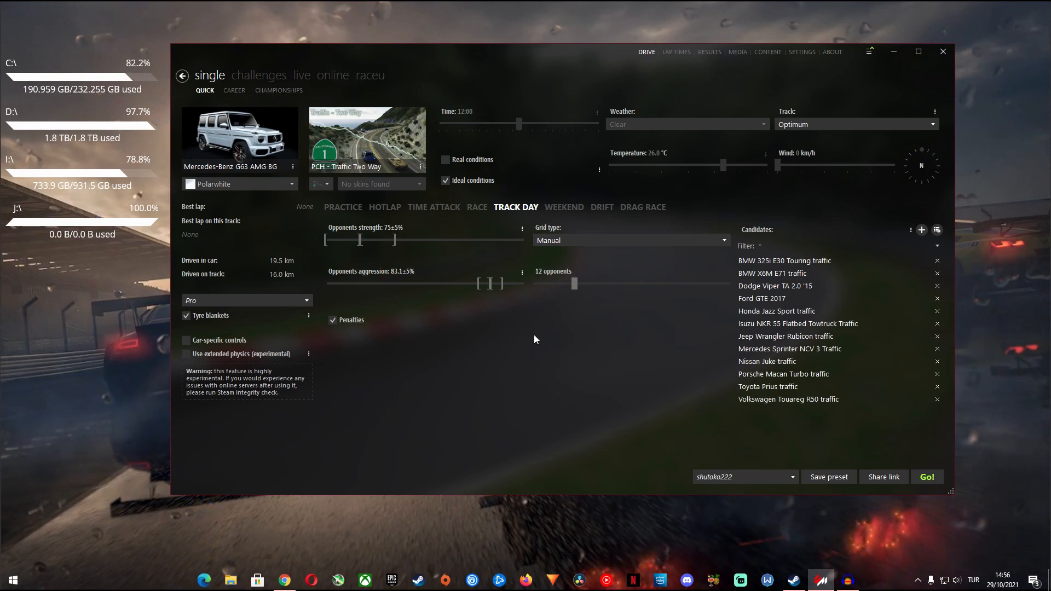
{"action": "mouse_move", "coordinate": [480, 351]}
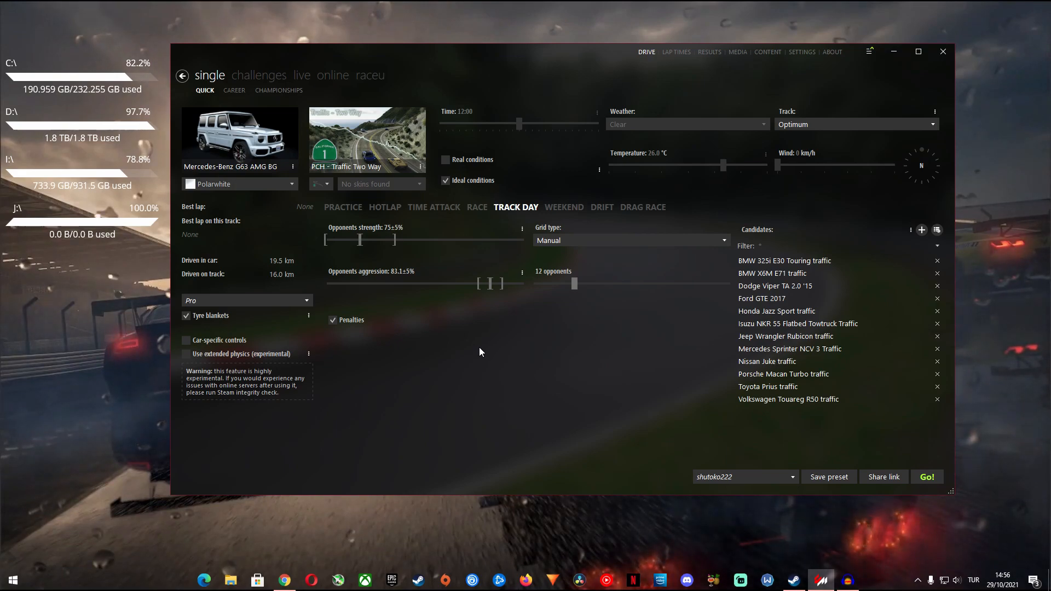
{"action": "mouse_move", "coordinate": [404, 240]}
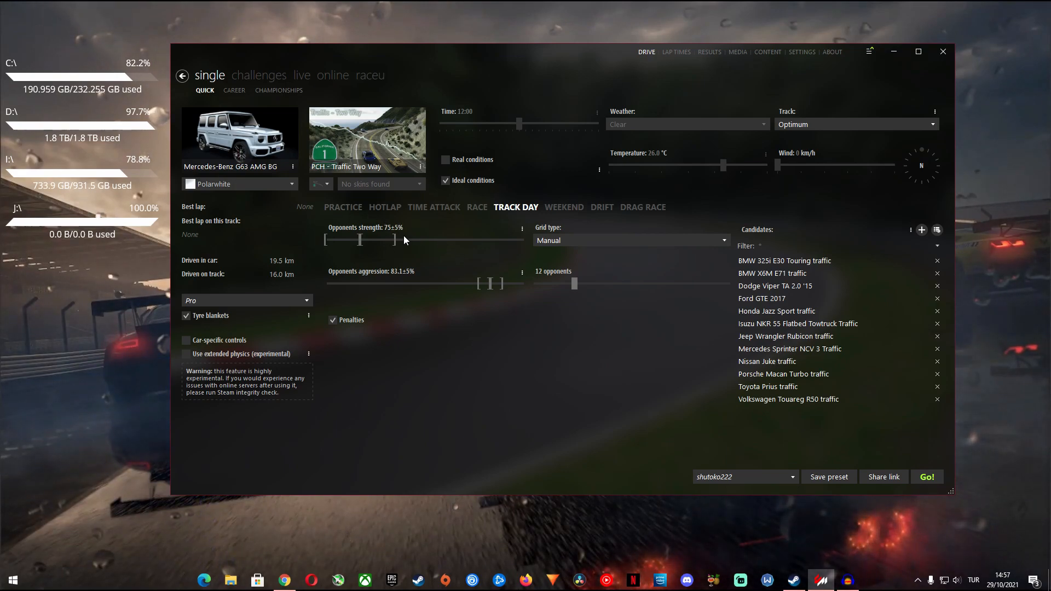
{"action": "mouse_move", "coordinate": [582, 225]}
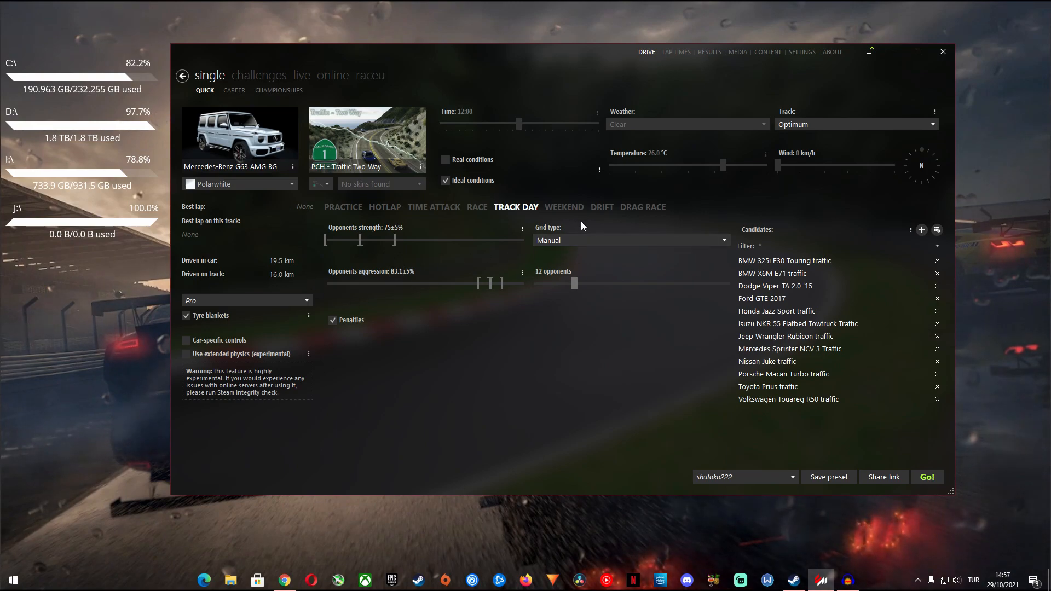
{"action": "mouse_move", "coordinate": [578, 272]}
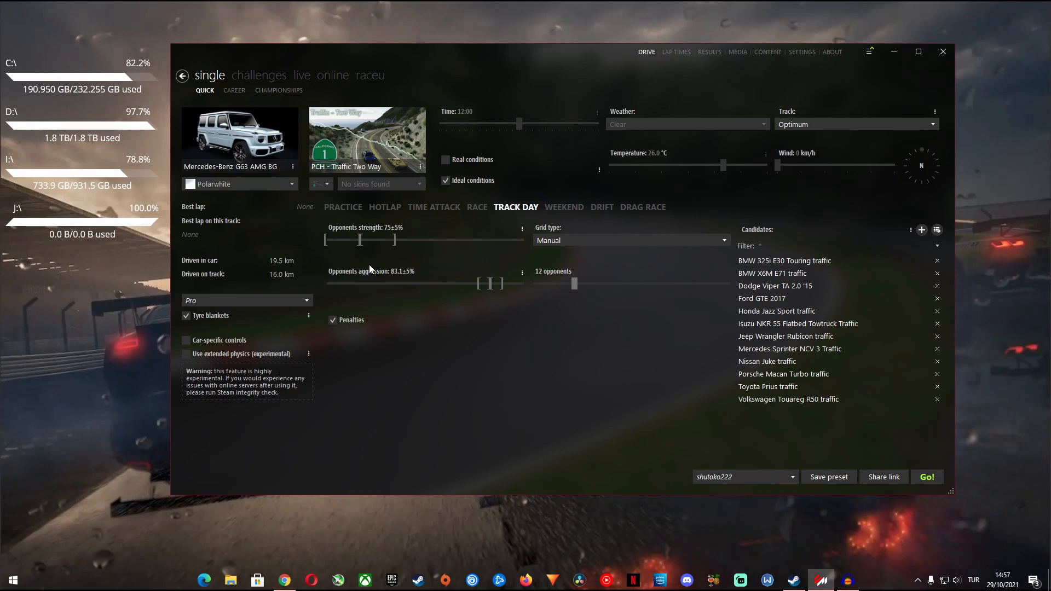
{"action": "mouse_move", "coordinate": [398, 261]}
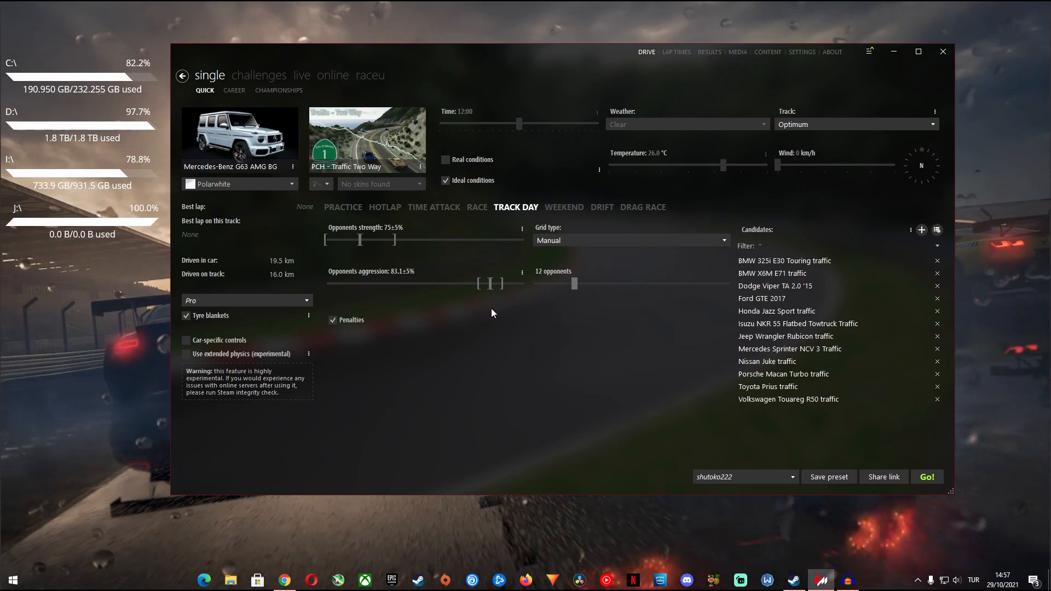
{"action": "left_click", "coordinate": [628, 239]}
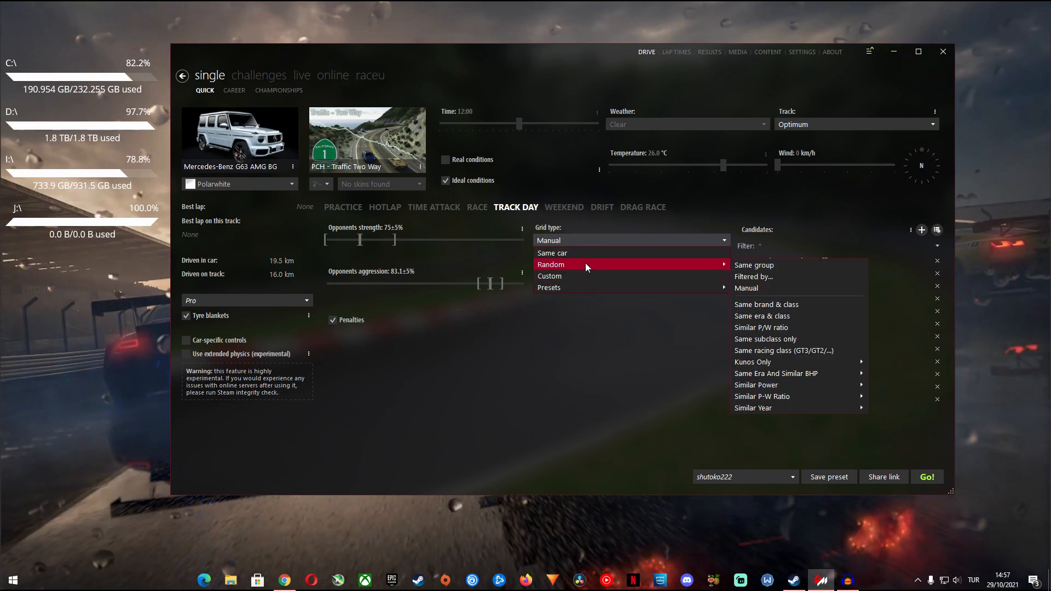
{"action": "mouse_move", "coordinate": [766, 305]}
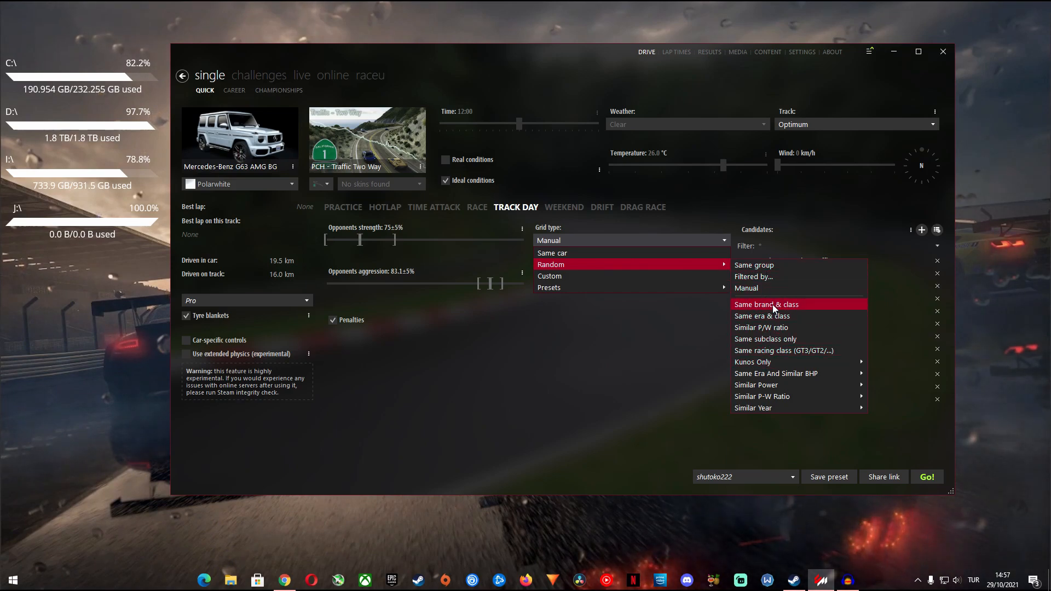
{"action": "mouse_move", "coordinate": [762, 396]}
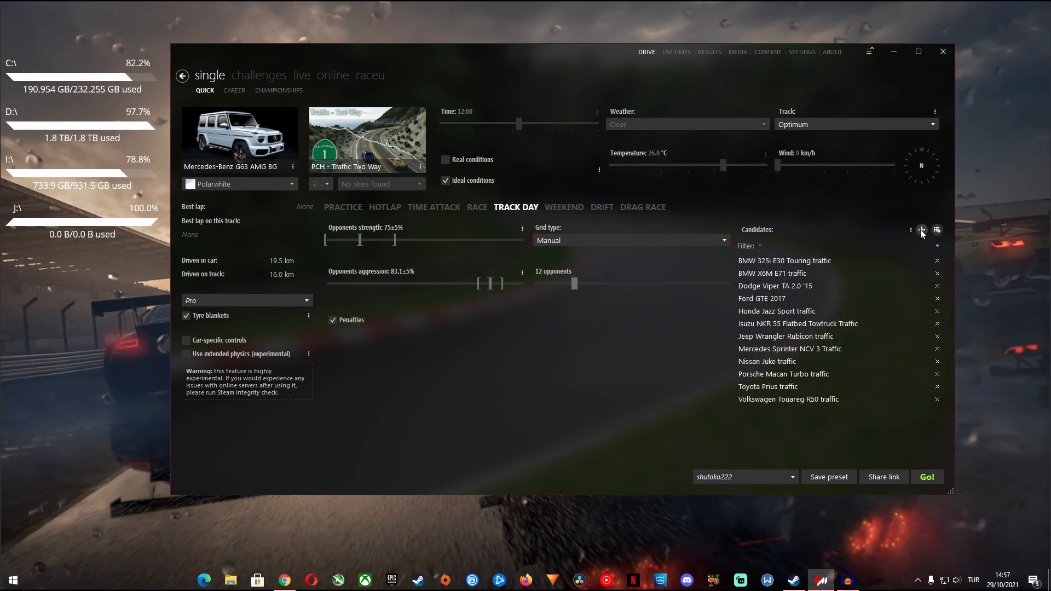
{"action": "left_click", "coordinate": [921, 230]}
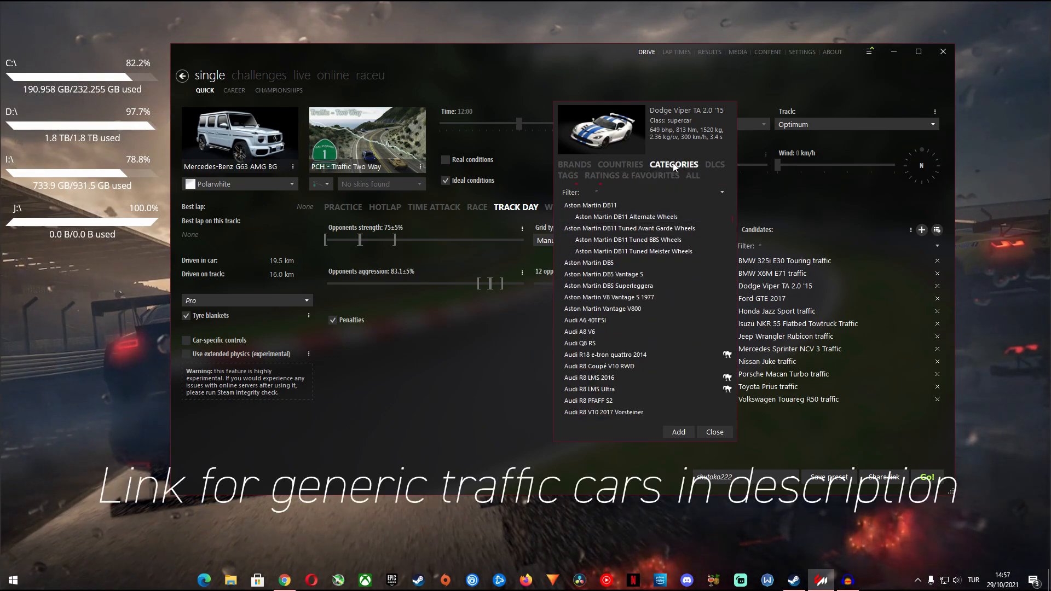
{"action": "left_click", "coordinate": [715, 176]}
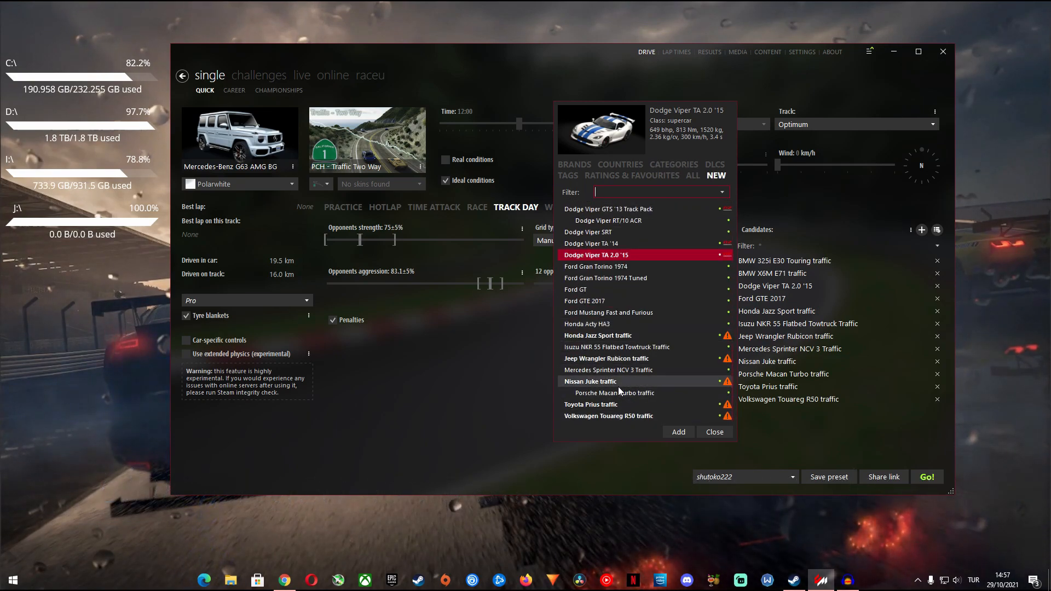
{"action": "left_click", "coordinate": [591, 381]}
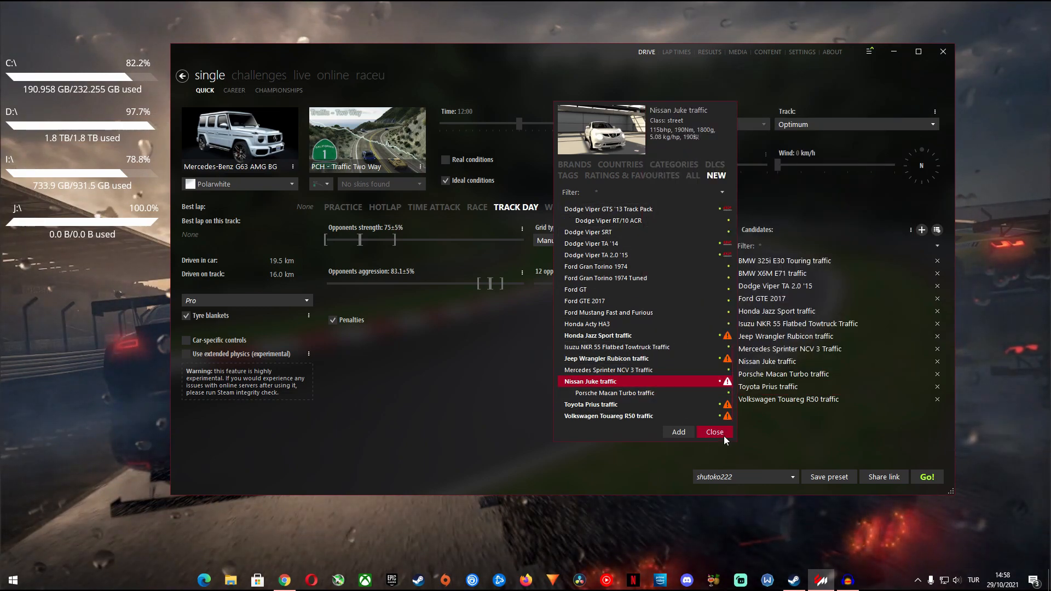
{"action": "left_click", "coordinate": [714, 432]}
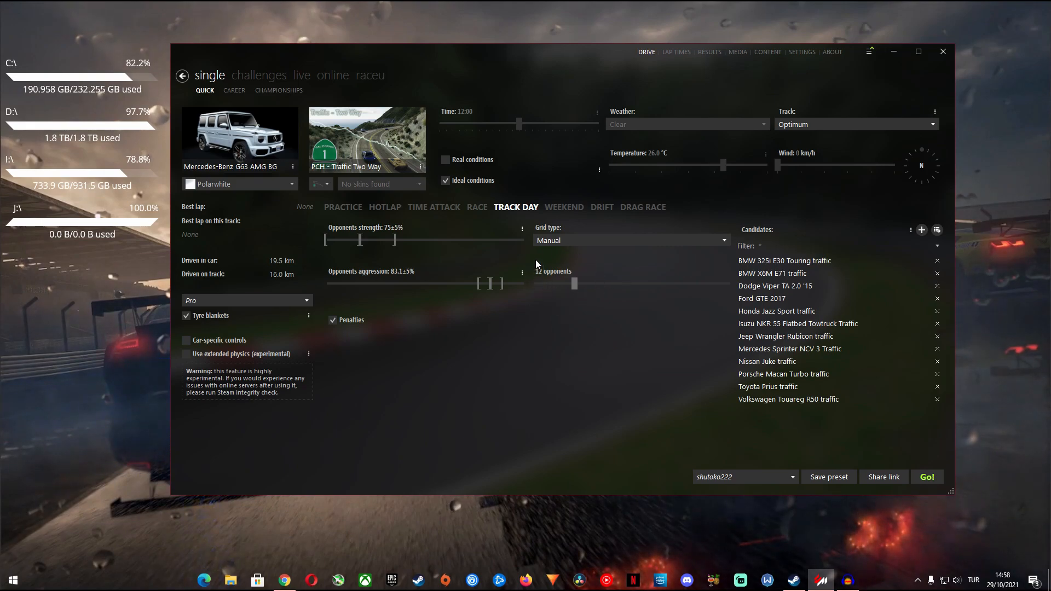
{"action": "mouse_move", "coordinate": [566, 317]}
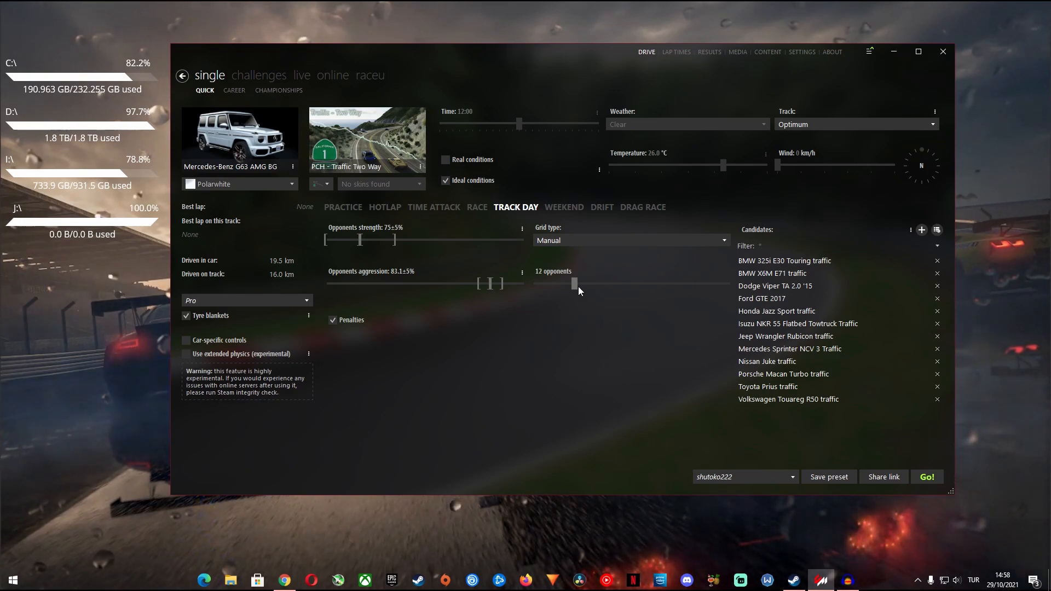
{"action": "left_click_drag", "start_coordinate": [572, 282], "coordinate": [620, 283]}
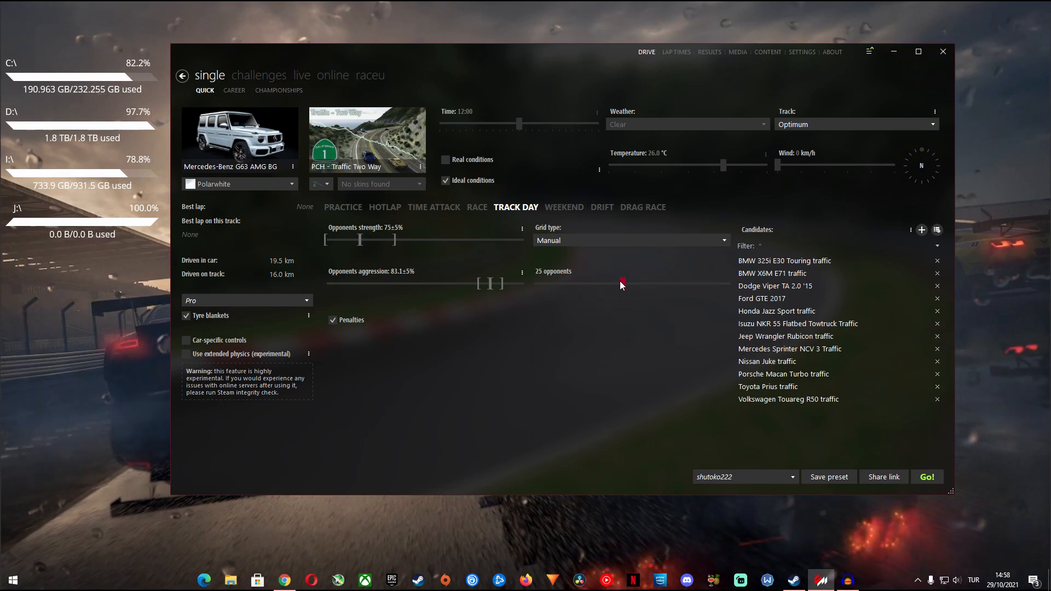
{"action": "left_click_drag", "start_coordinate": [619, 282], "coordinate": [581, 283]}
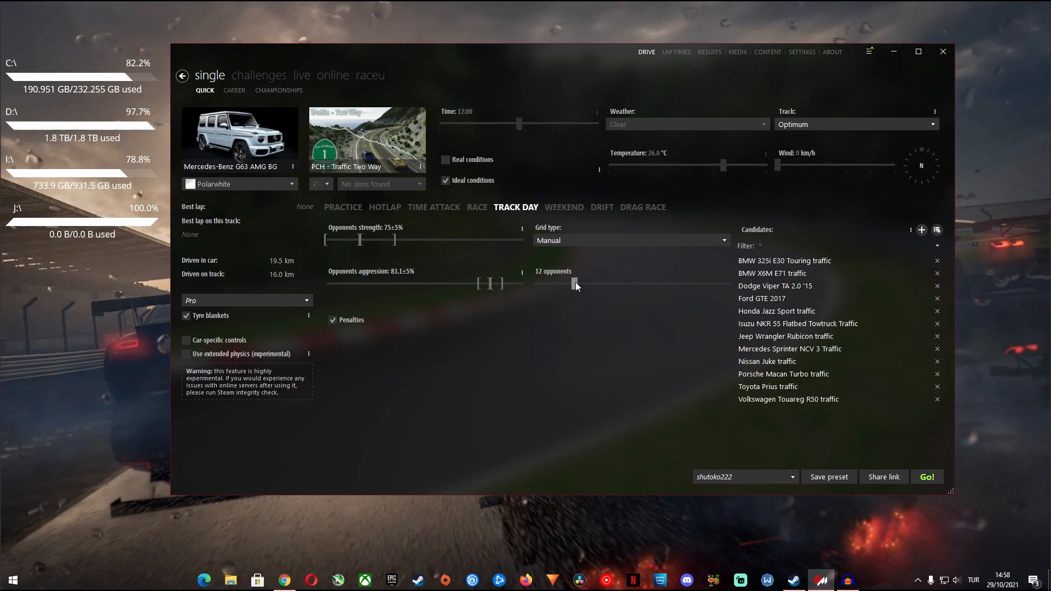
{"action": "left_click_drag", "start_coordinate": [572, 283], "coordinate": [718, 283]}
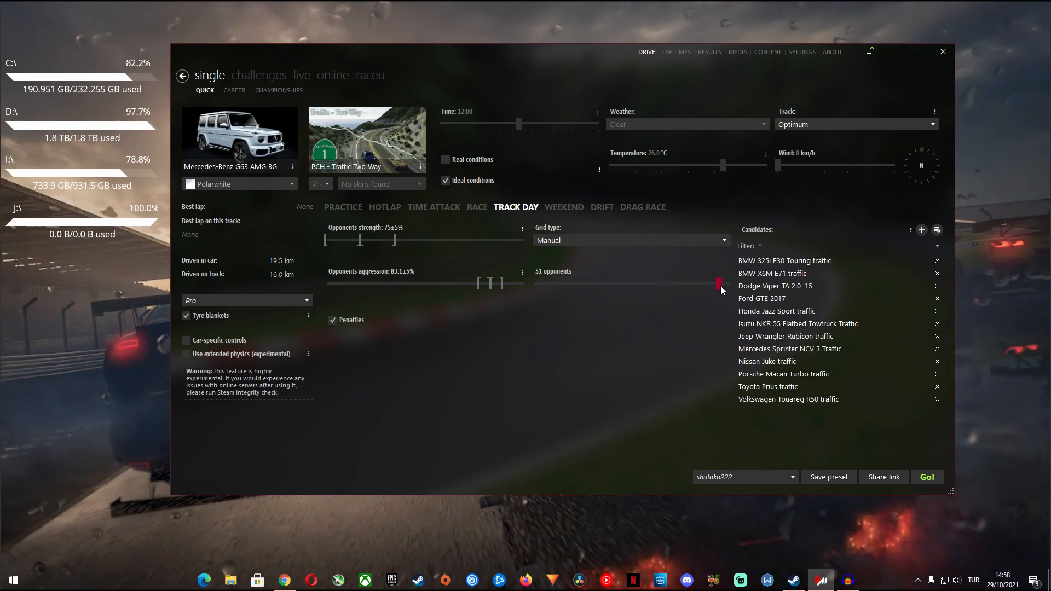
{"action": "left_click_drag", "start_coordinate": [718, 282], "coordinate": [578, 283]}
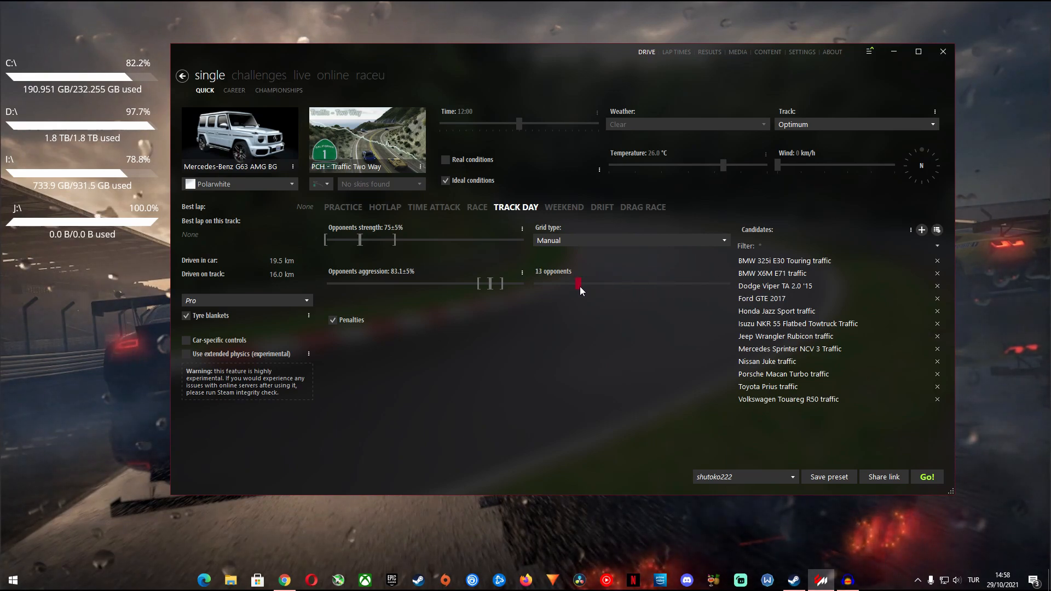
{"action": "left_click_drag", "start_coordinate": [578, 284], "coordinate": [573, 283]}
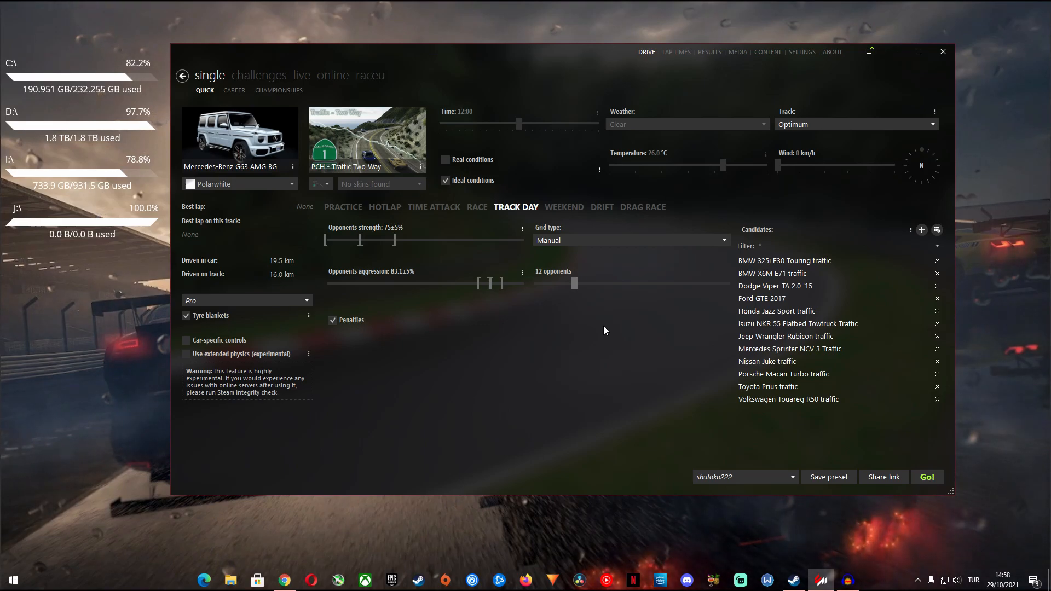
{"action": "left_click", "coordinate": [926, 476]}
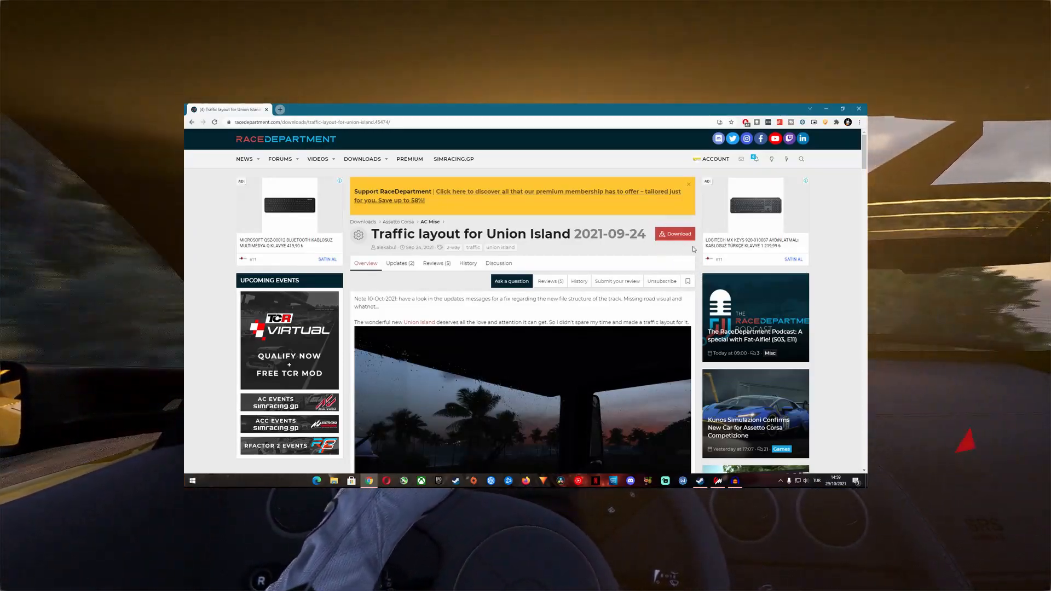
{"action": "scroll", "scroll_direction": "down", "scroll_amount": 3}
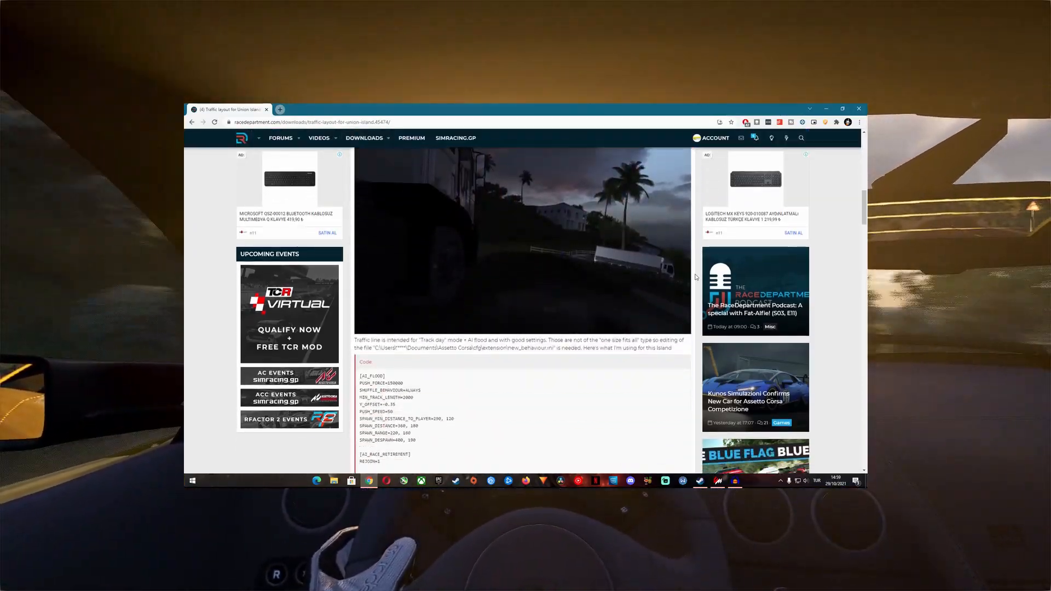
{"action": "scroll", "scroll_direction": "down", "scroll_amount": 3}
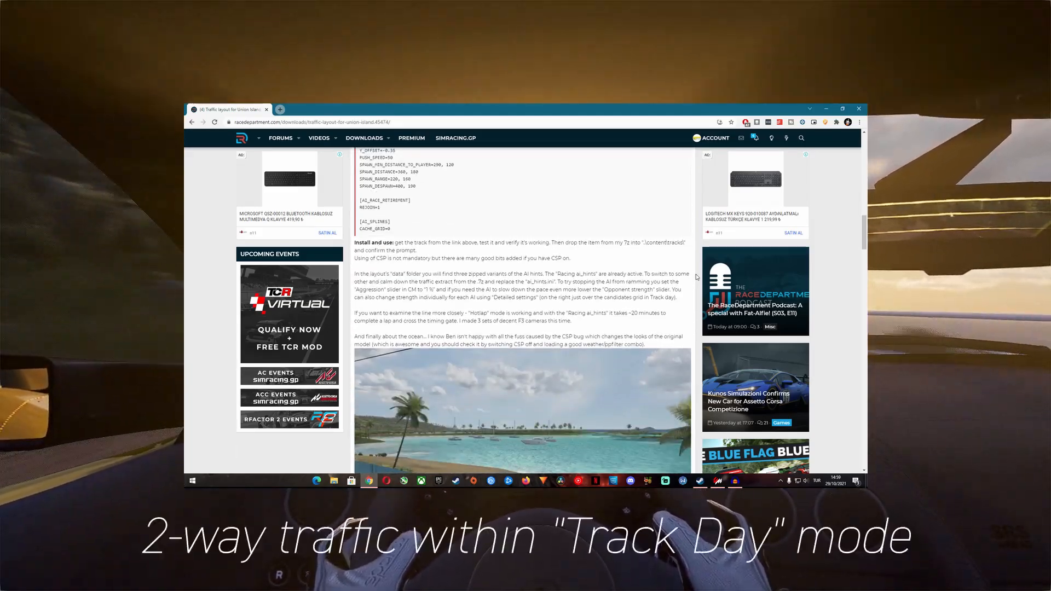
{"action": "scroll", "scroll_direction": "down", "scroll_amount": 3}
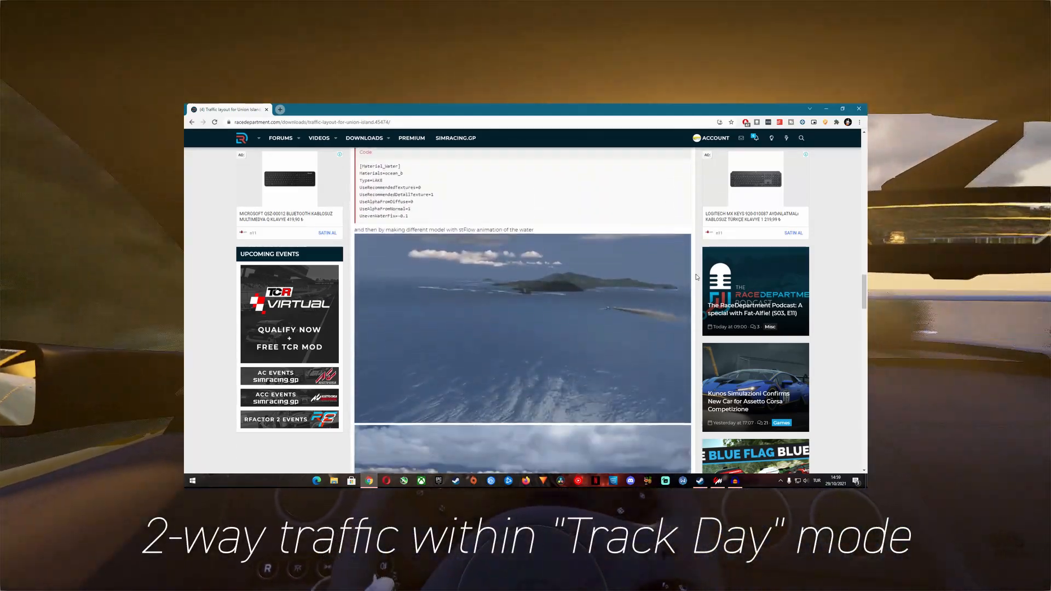